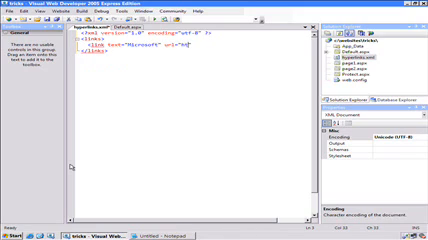
type("http://www.microsoft.com")
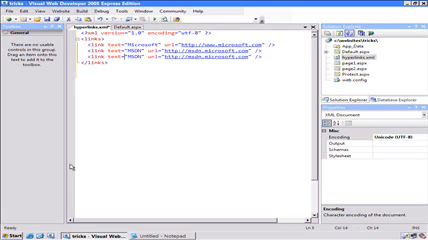
type("ASP")
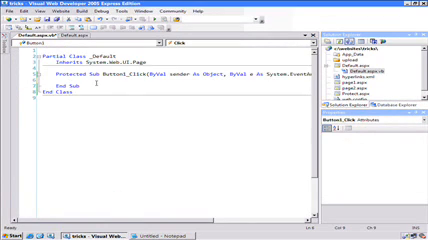
type("if fileupload1.HasFile")
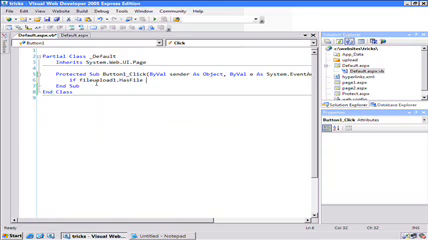
type("Then")
type("FileUpload1.SaveAs(\"c:\\websites\\")
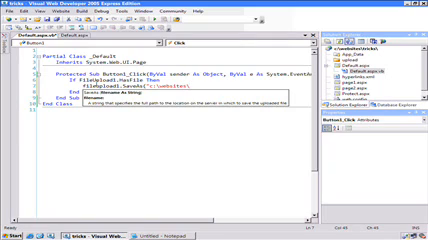
type("tricks\\uplo")
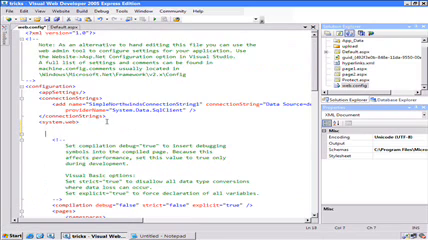
type("<urlMappings></urlMappings>")
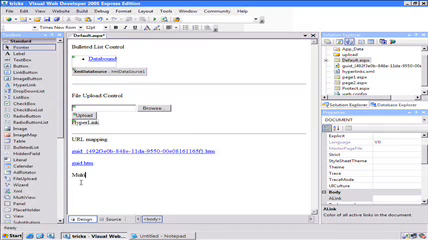
type("View")
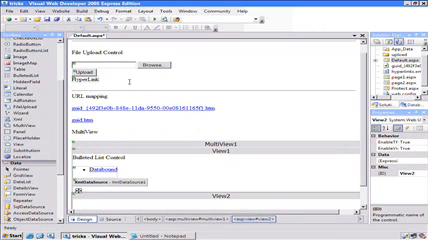
scroll("down", 3)
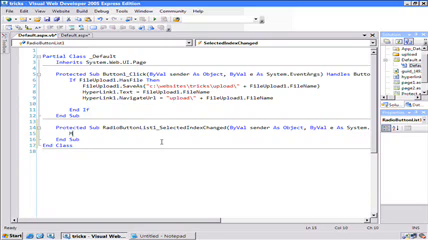
type("Multiview1.")
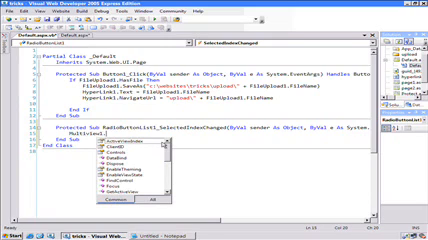